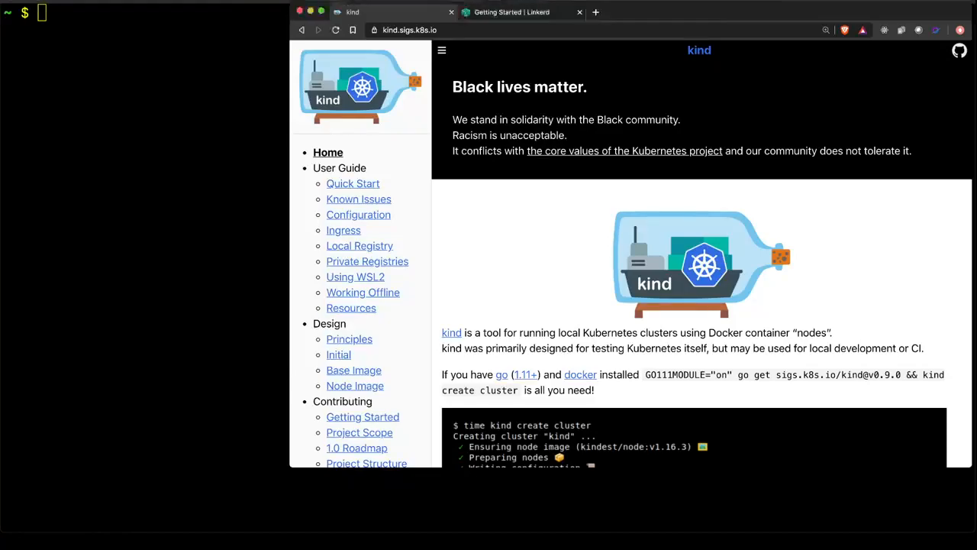
# - Bring up the Linkerd Getting Started guide at Step 0: Setup and Step 1: Install the CLI
pyautogui.click(519, 13)
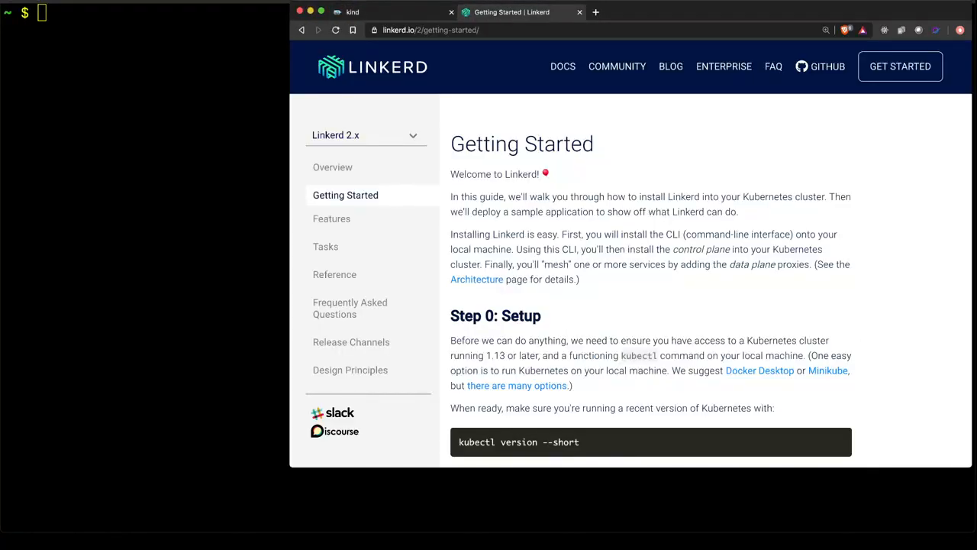
pyautogui.scroll(-3)
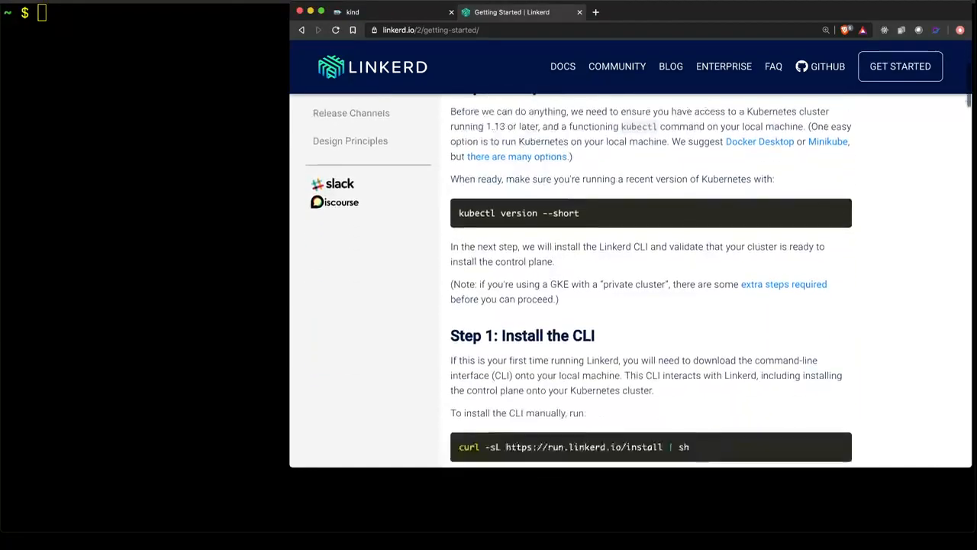
pyautogui.scroll(-3)
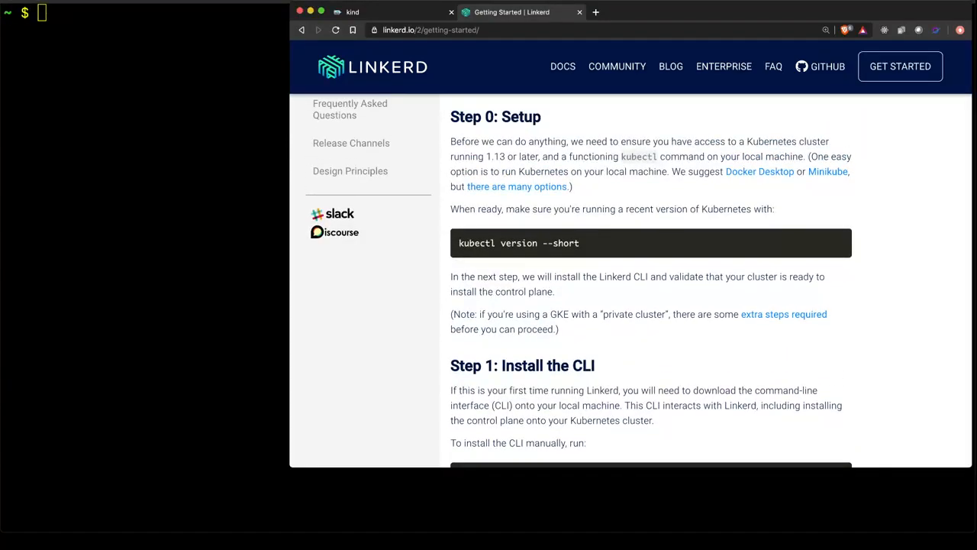
# - Run kubectl version --short, reporting client v1.18.8 and server v1.18.2
pyautogui.write('iube')
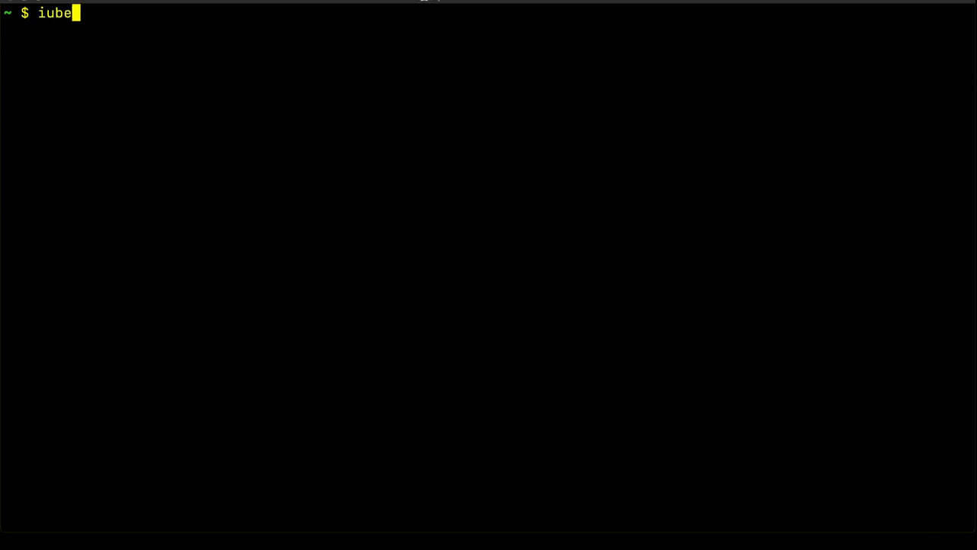
pyautogui.write('kubectl')
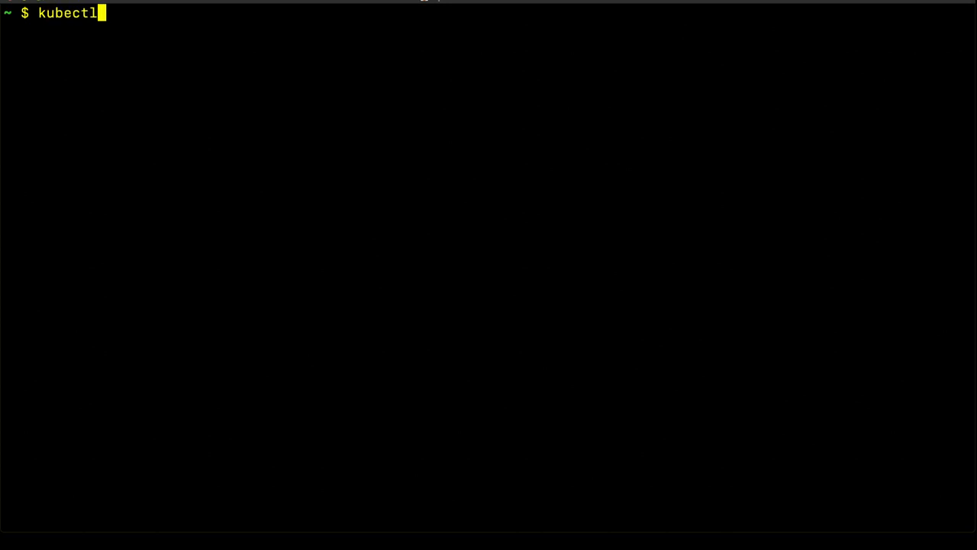
pyautogui.write('version --shjort')
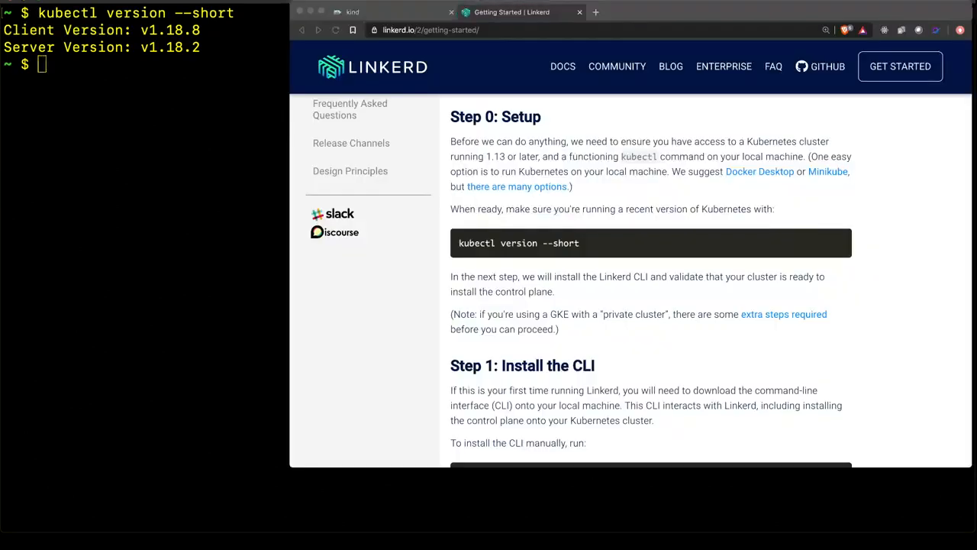
# - Scroll the guide to Step 1's curl install command for the Linkerd CLI
pyautogui.scroll(-3)
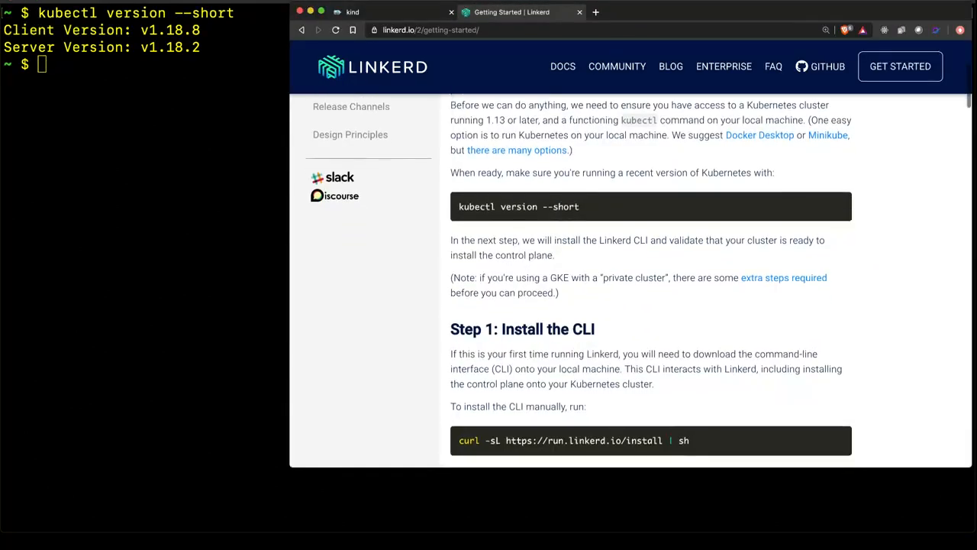
pyautogui.scroll(-3)
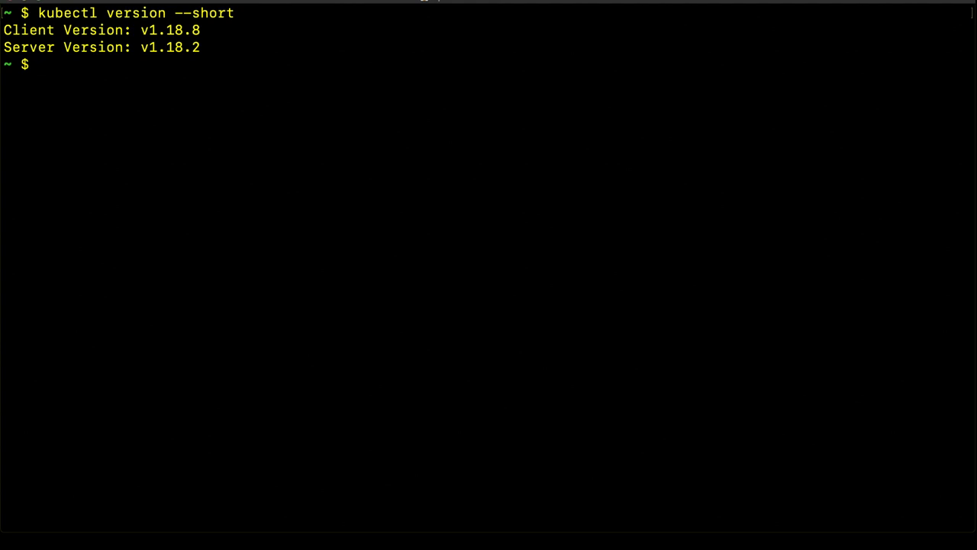
pyautogui.write('curl -sL https://run.linkerd.io/install | sh')
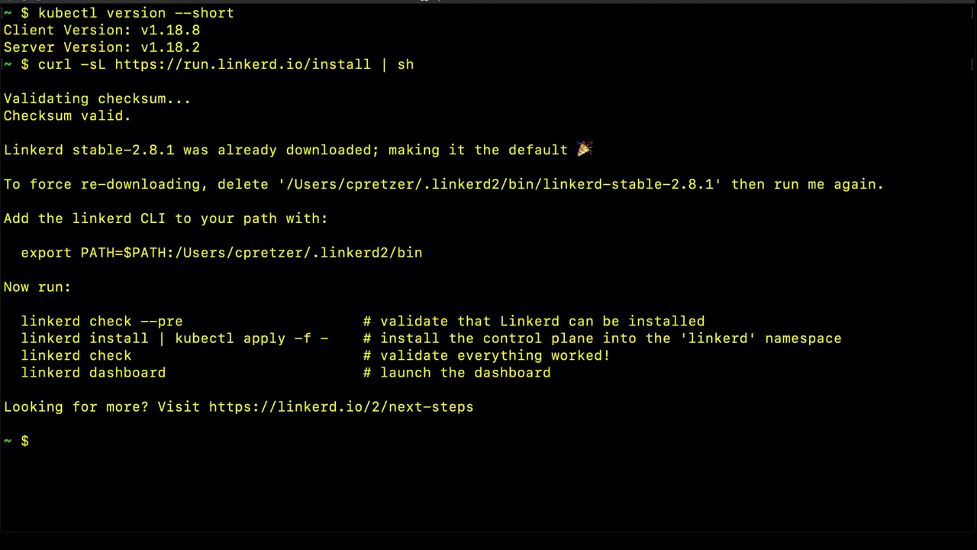
pyautogui.moveTo(201, 252); pyautogui.dragTo(423, 253)
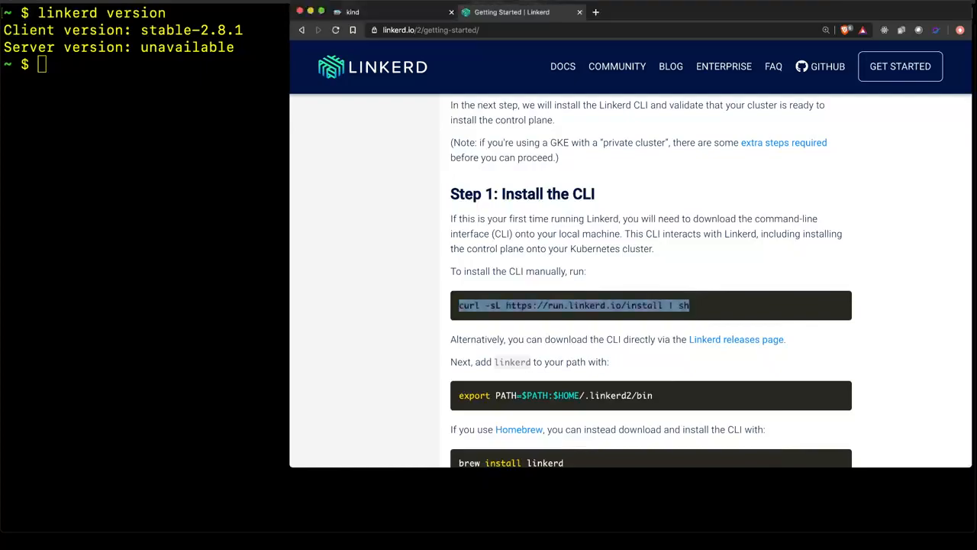
# - Scroll the guide to Step 2's cluster validation pre-check command
pyautogui.scroll(-3)
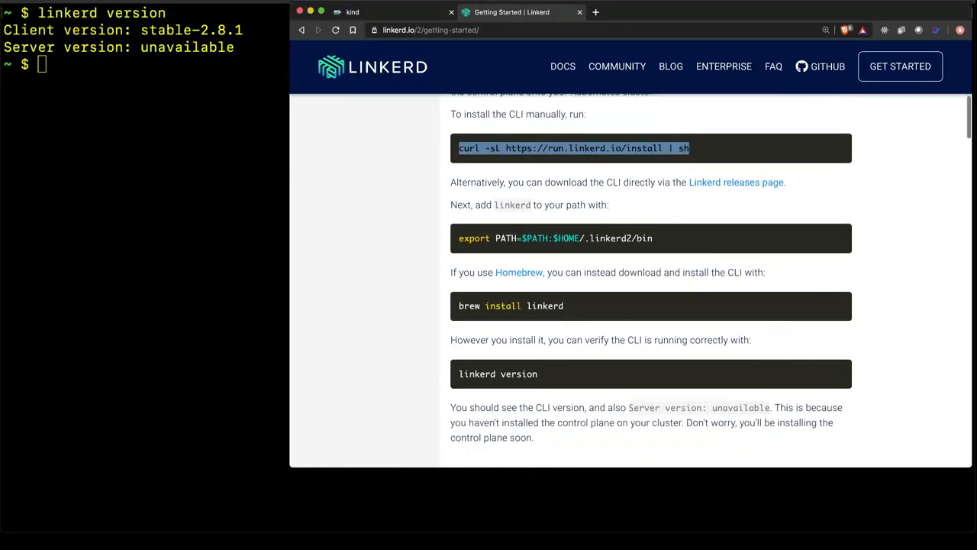
pyautogui.scroll(-3)
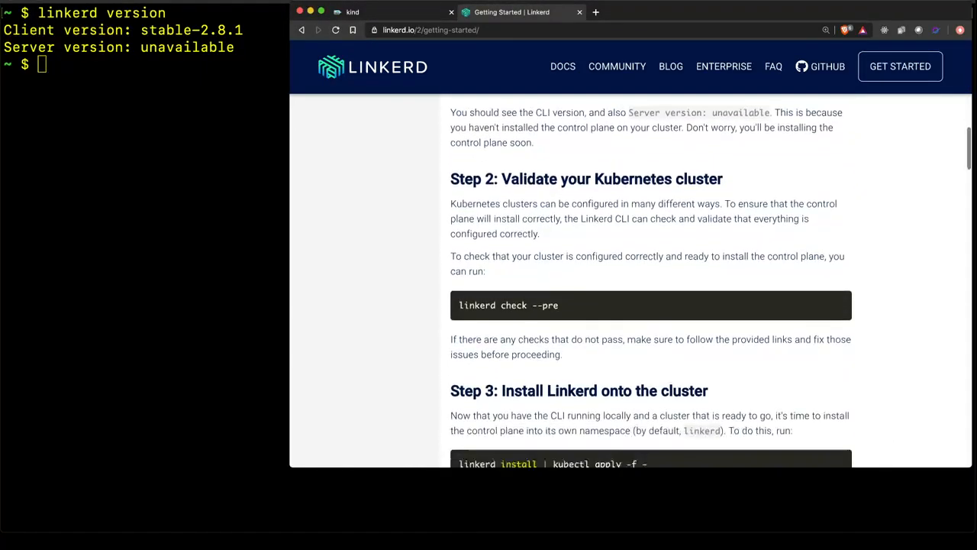
pyautogui.scroll(-3)
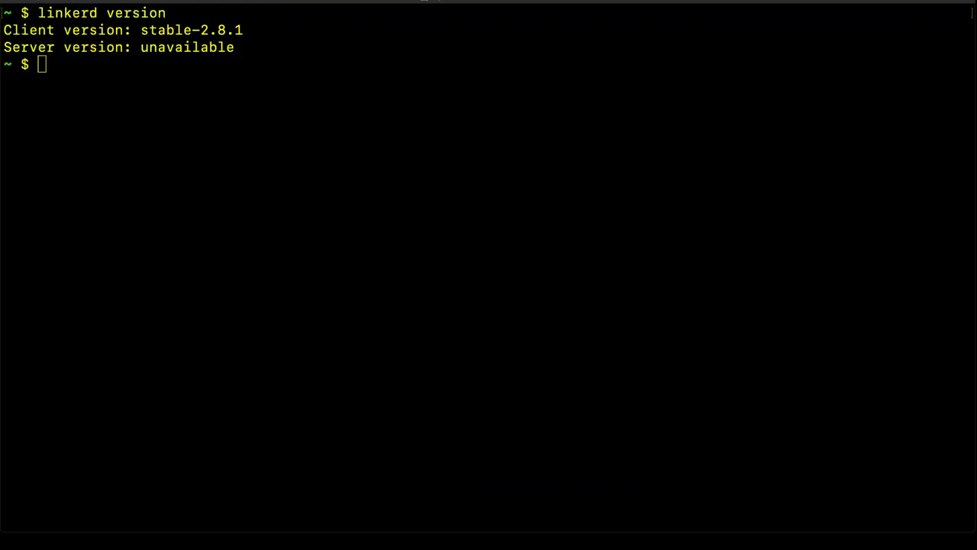
# - Run linkerd check --pre so every pre-installation status check passes
pyautogui.write('linkerd ver')
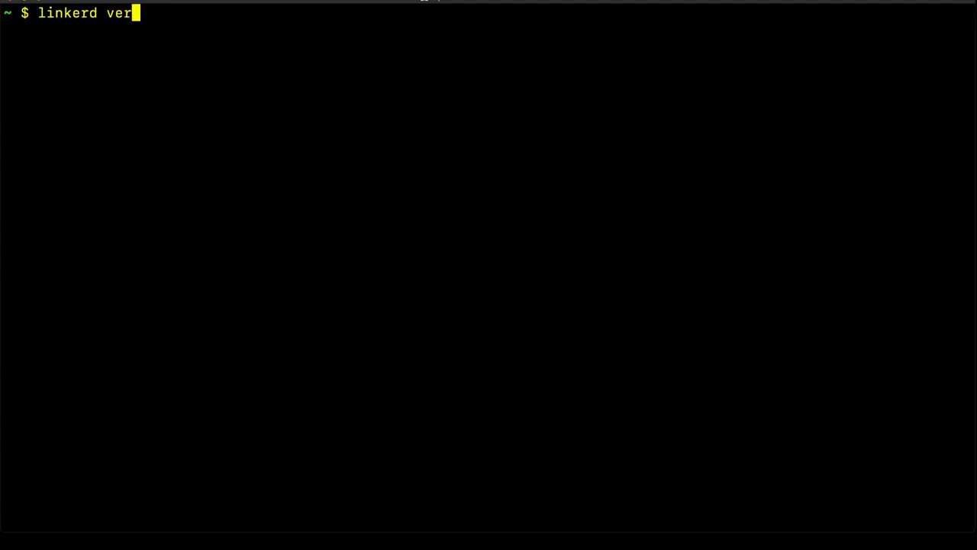
pyautogui.press('BackSpace')
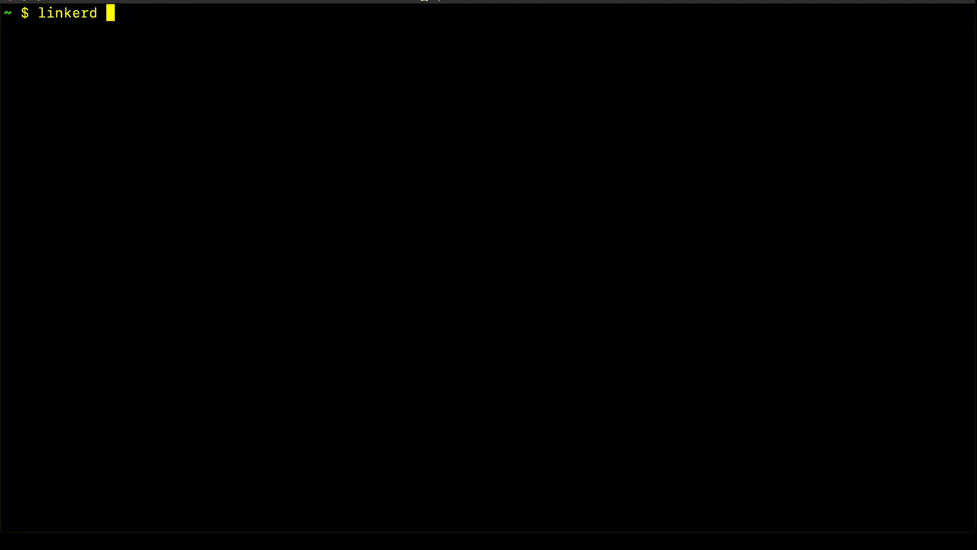
pyautogui.write('check --pre')
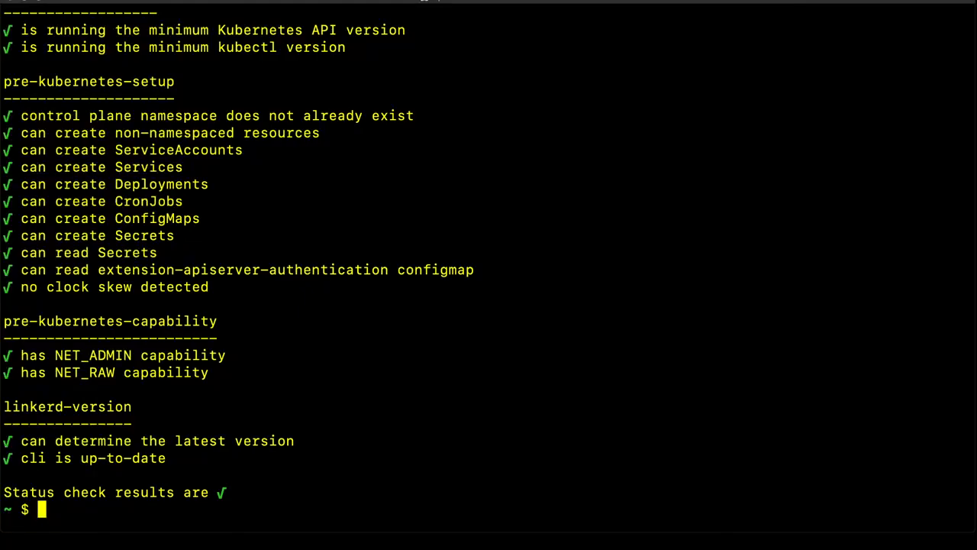
pyautogui.doubleClick(196, 492)
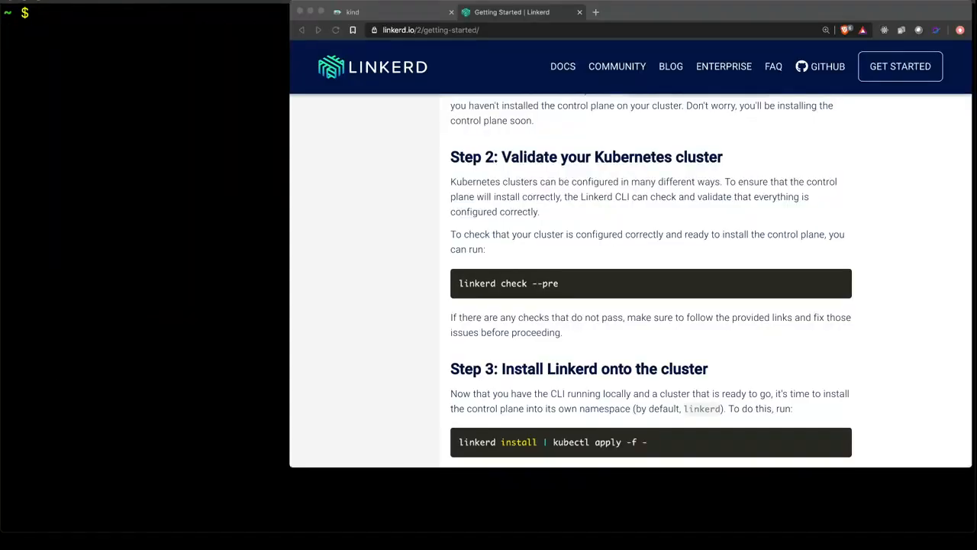
# - Scroll the guide to Step 3's linkerd install | kubectl apply command and start entering it
pyautogui.scroll(-3)
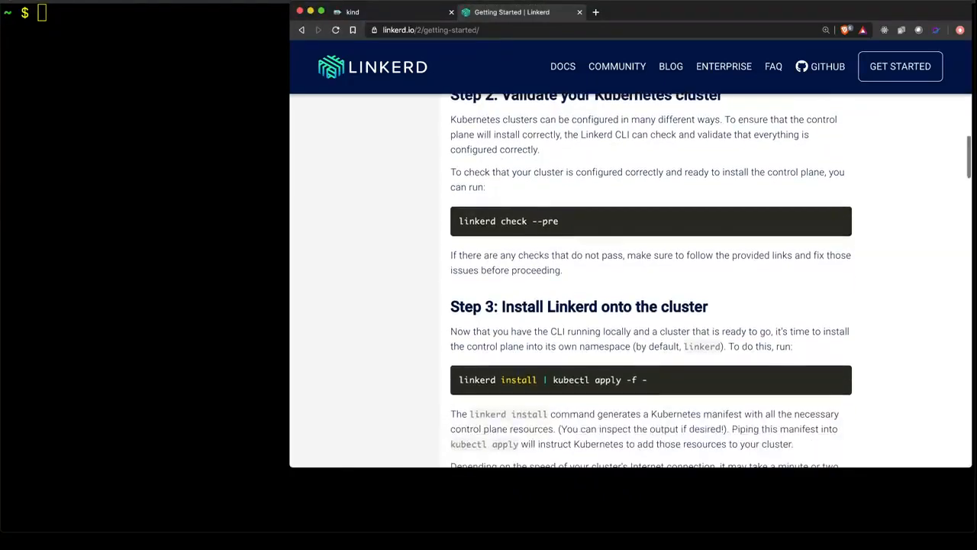
pyautogui.scroll(-3)
pyautogui.write('linkerd install | kubectl')
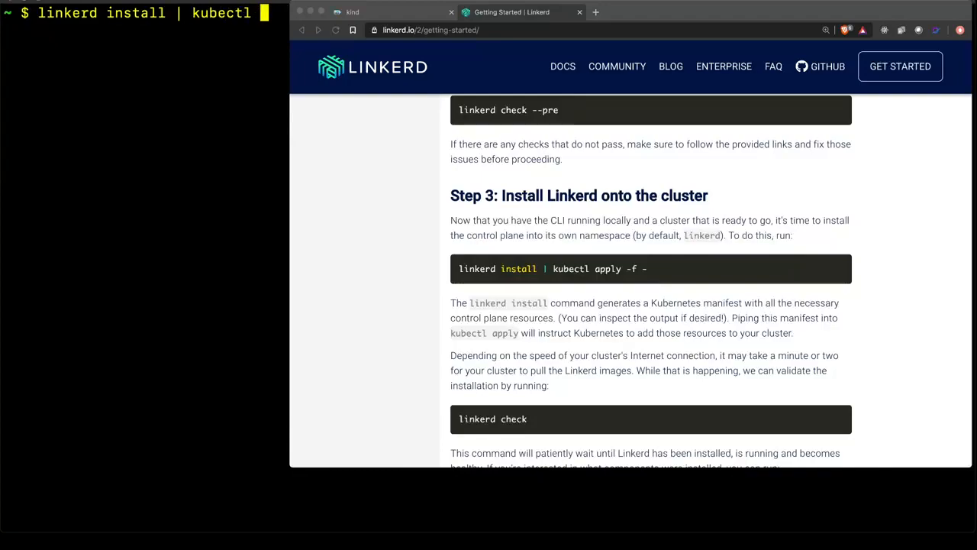
pyautogui.write('appl')
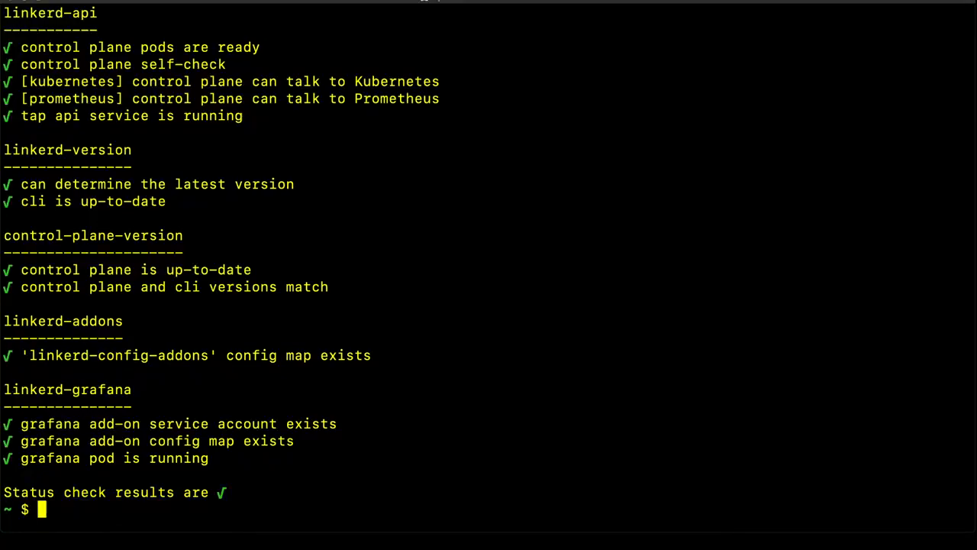
# - Begin a new kubectl command after linkerd check reports all post-install checks passing
pyautogui.write('kubectl c')
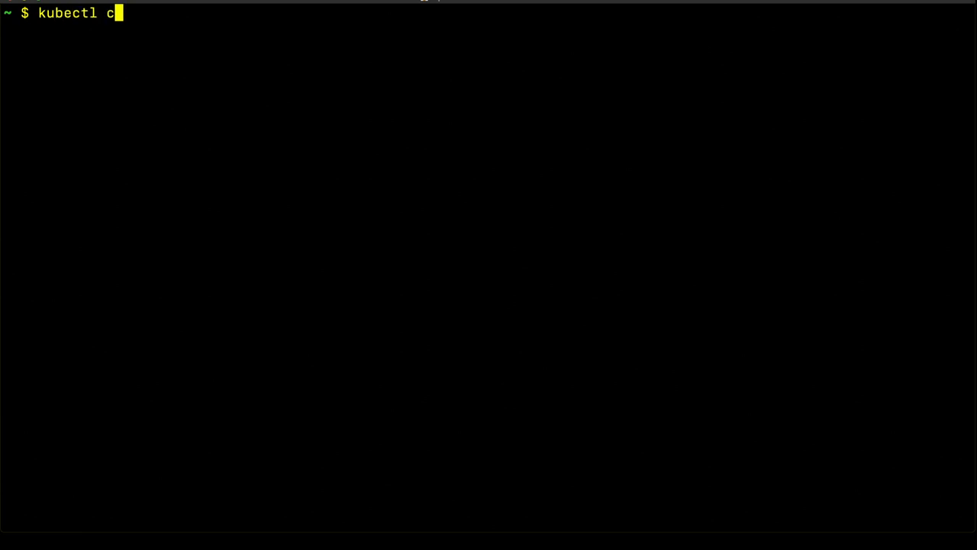
# - List the nine linkerd pods Running 2/2 with kubectl get po -n linkerd, then rerun linkerd check
pyautogui.write('get po -')
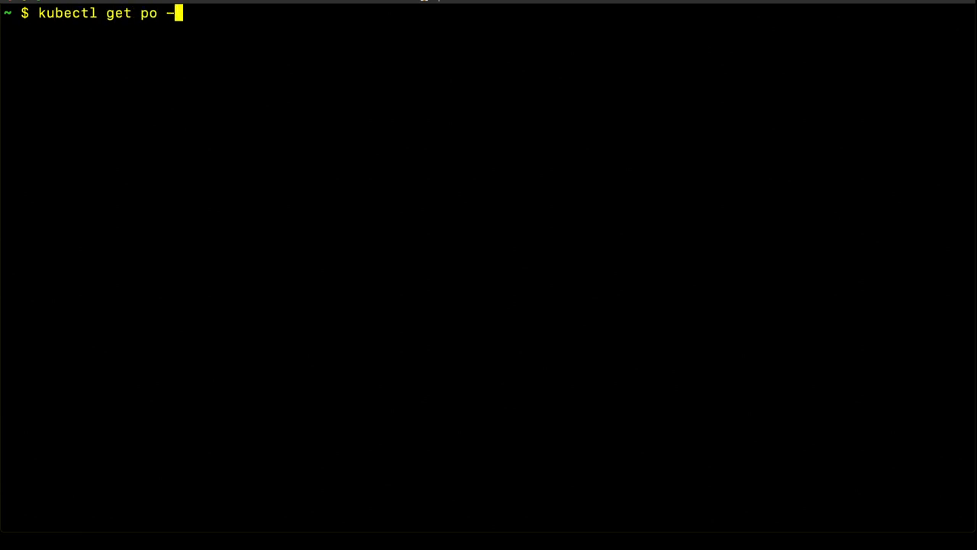
pyautogui.write('n linkerd')
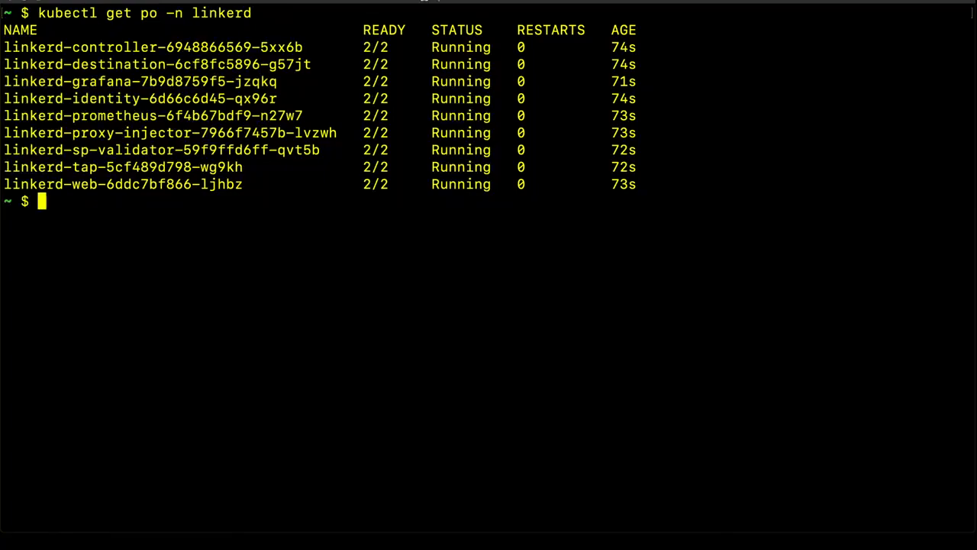
pyautogui.write('linkerd c')
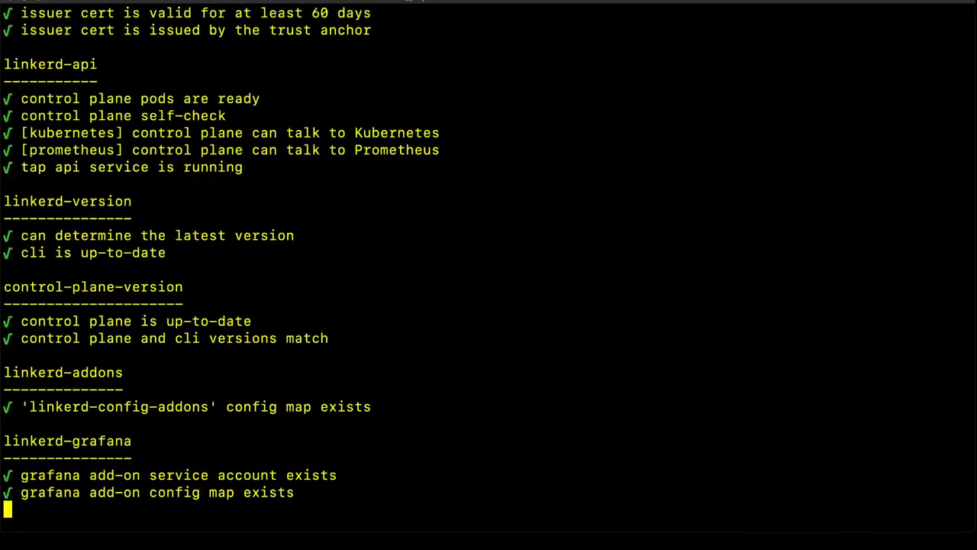
pyautogui.scroll(-3)
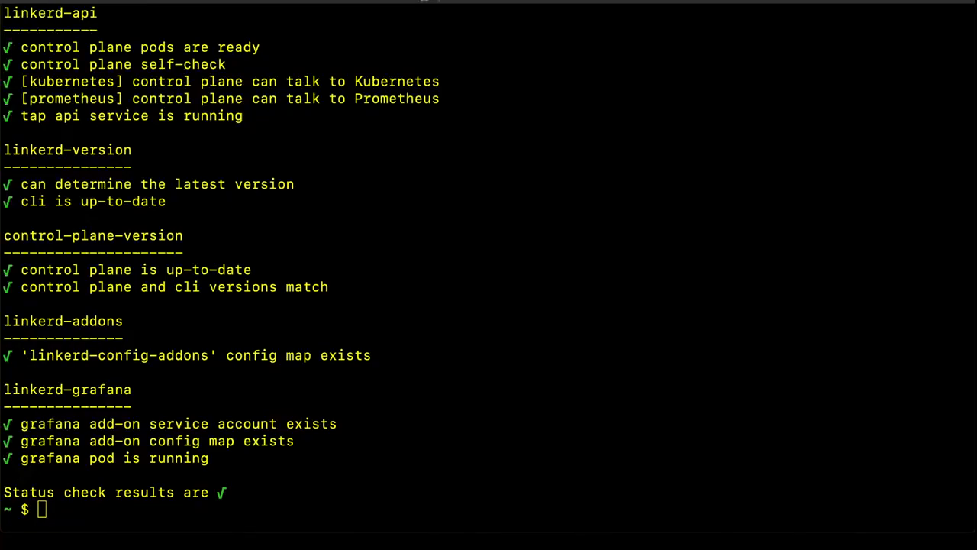
# - Run linkerd dashboard to launch the dashboard and open its Namespaces page in the browser
pyautogui.write('linnker')
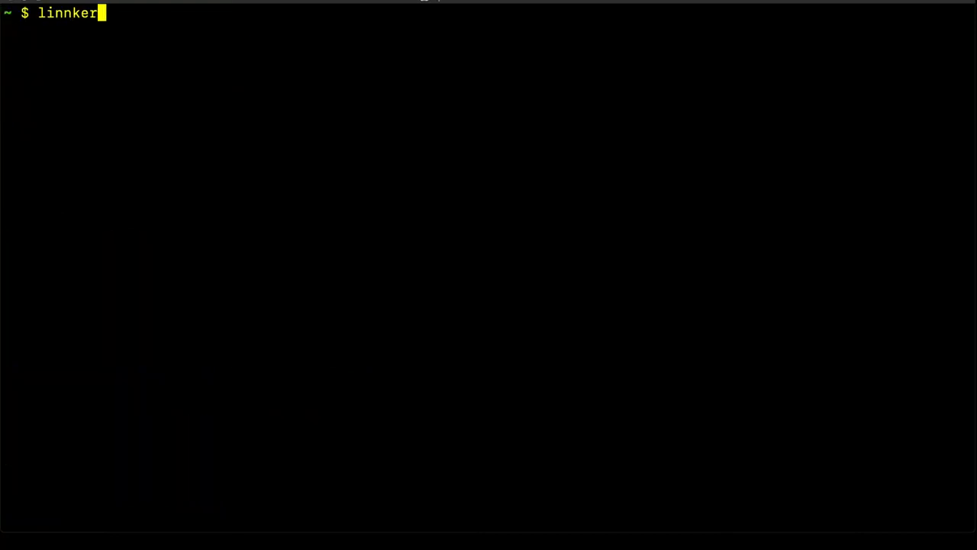
pyautogui.press('BackSpace')
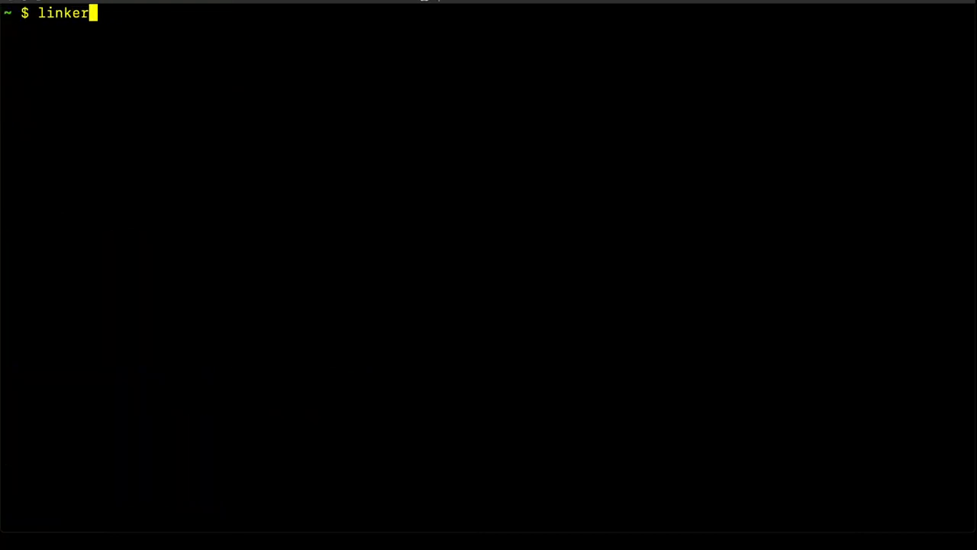
pyautogui.write('d')
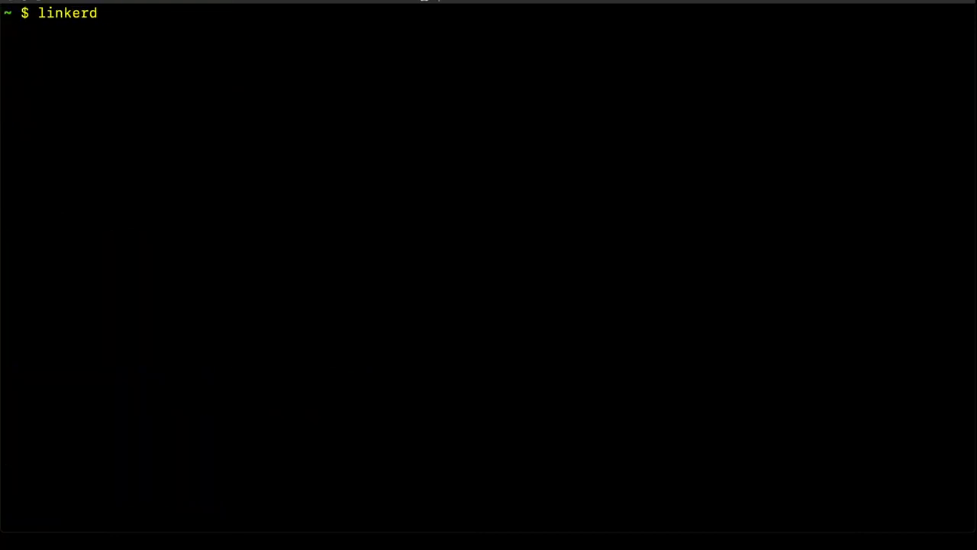
pyautogui.write('dashboard')
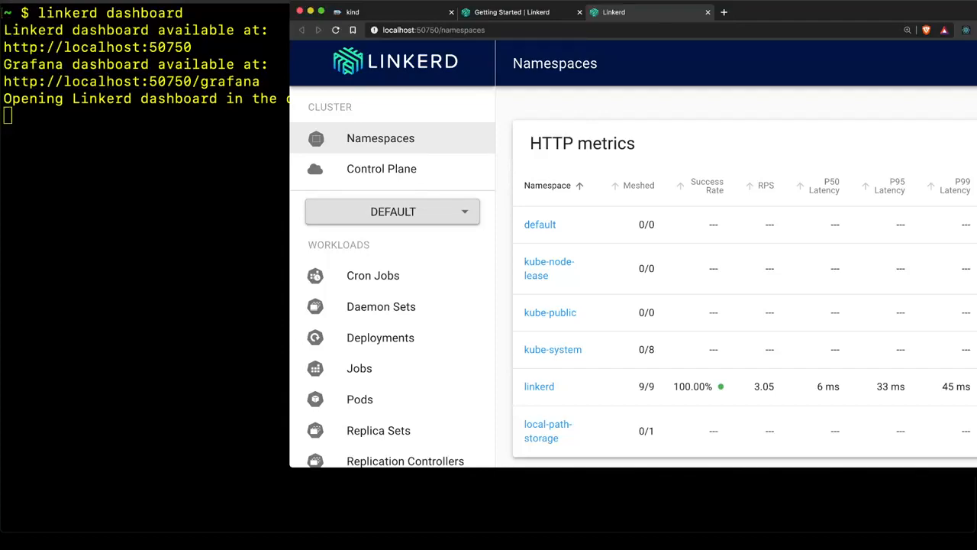
# - View the linkerd namespace page with its deployment graph and deployments at 100% success
pyautogui.click(539, 385)
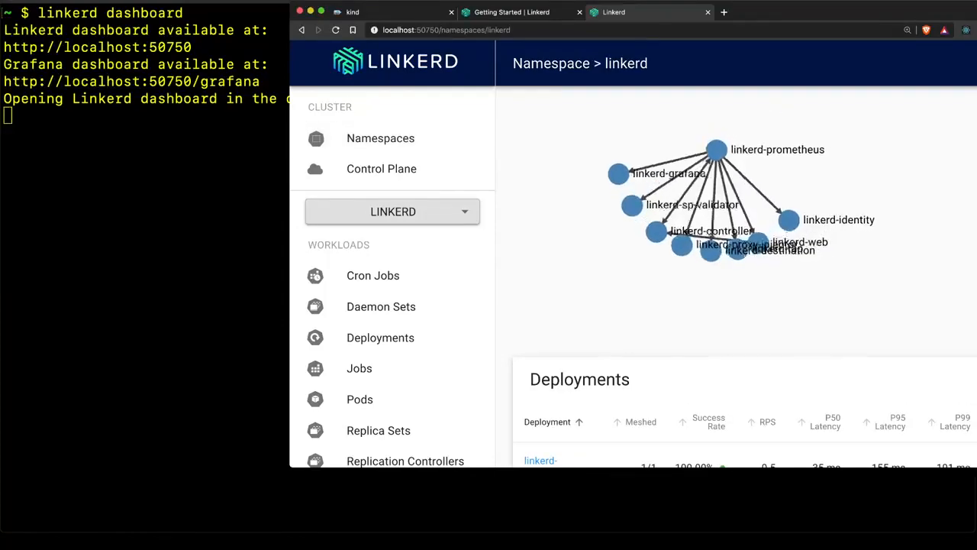
pyautogui.scroll(-3)
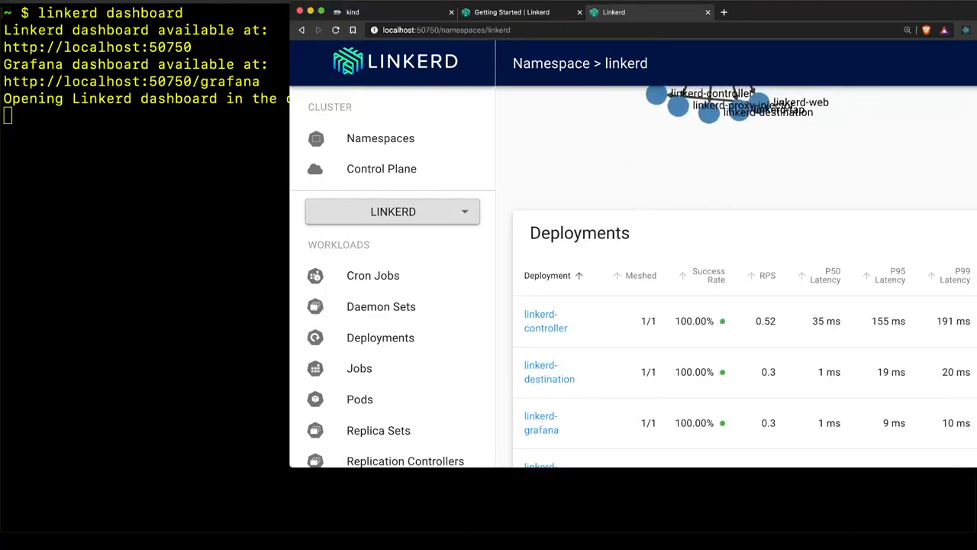